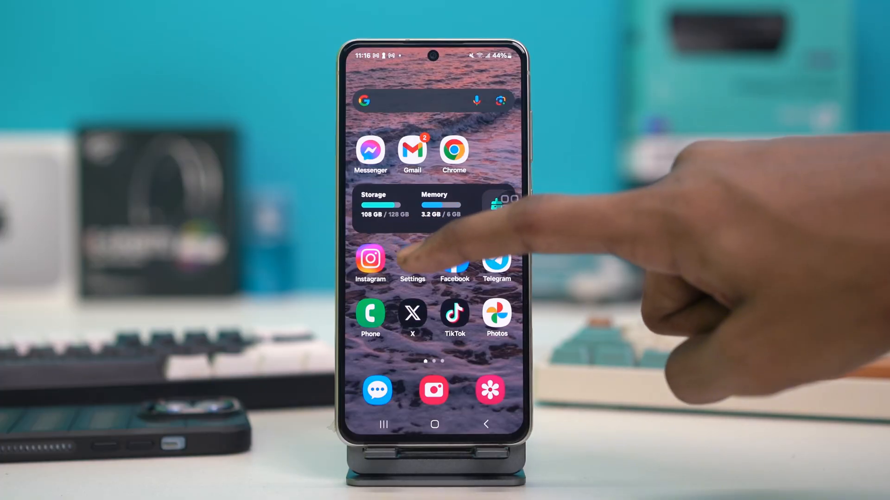
- Toggle Nearby device scanning off and back on under More connection settings
{"action": "left_click", "coordinate": [412, 261]}
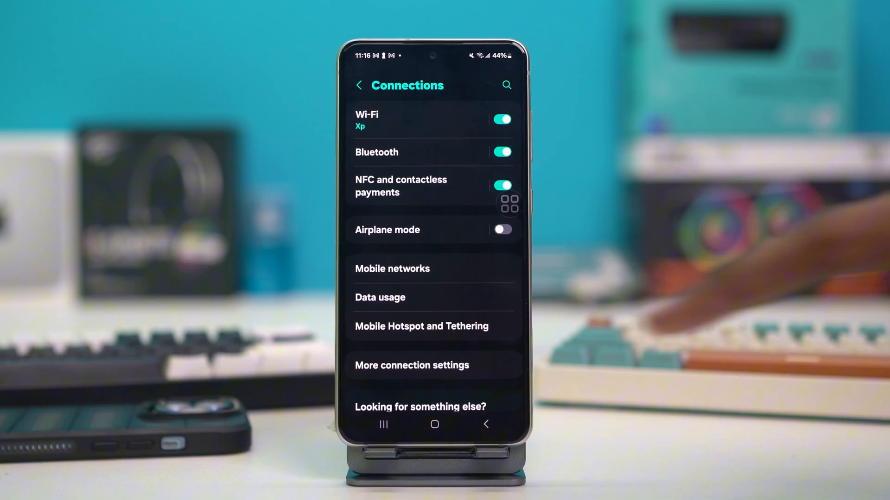
{"action": "left_click", "coordinate": [413, 366]}
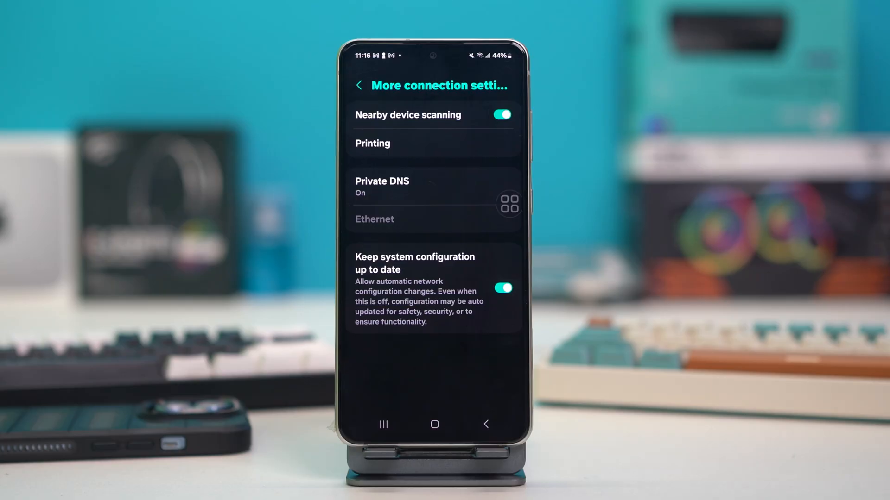
{"action": "left_click", "coordinate": [501, 115]}
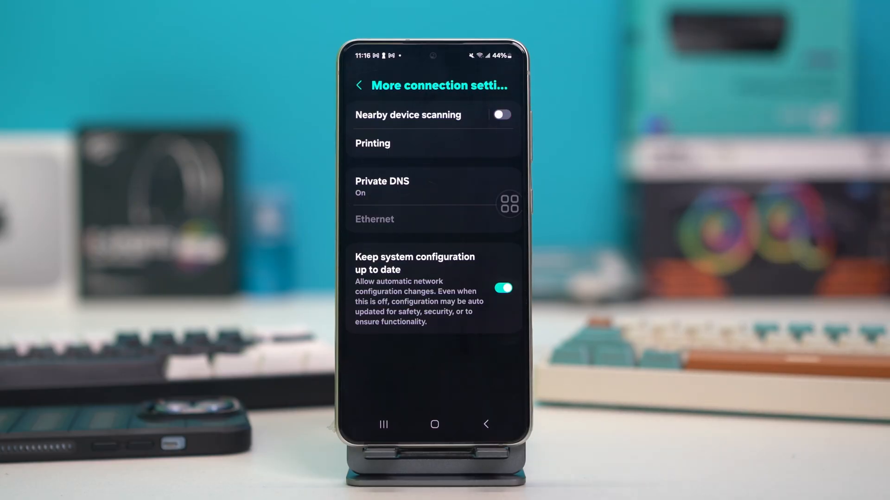
{"action": "left_click", "coordinate": [502, 114]}
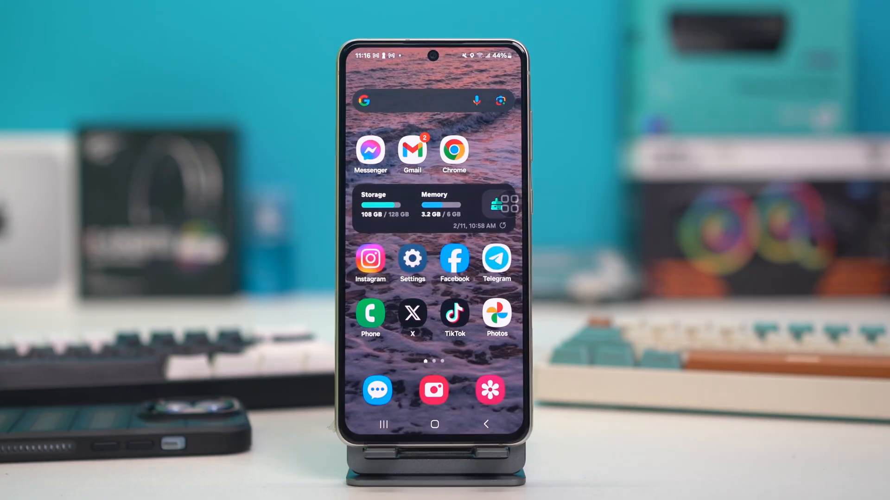
- Reach the Software information page via About phone
{"action": "left_click", "coordinate": [412, 258]}
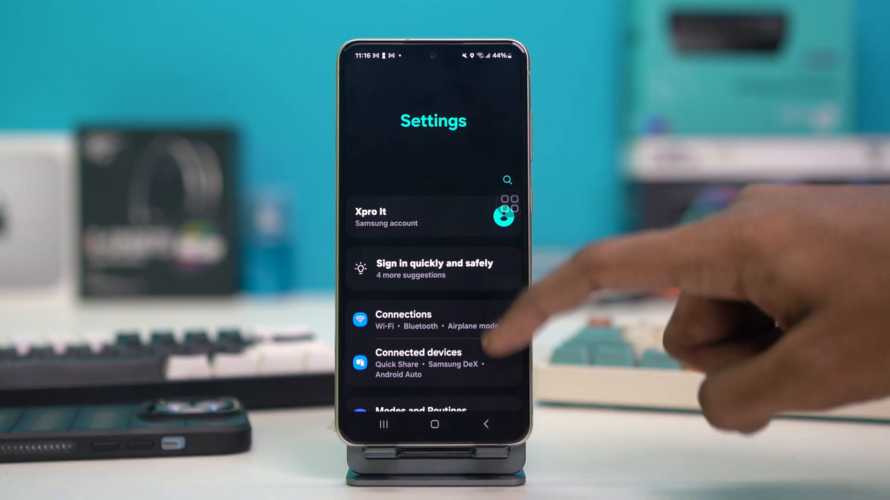
{"action": "scroll", "scroll_direction": "down", "scroll_amount": 3}
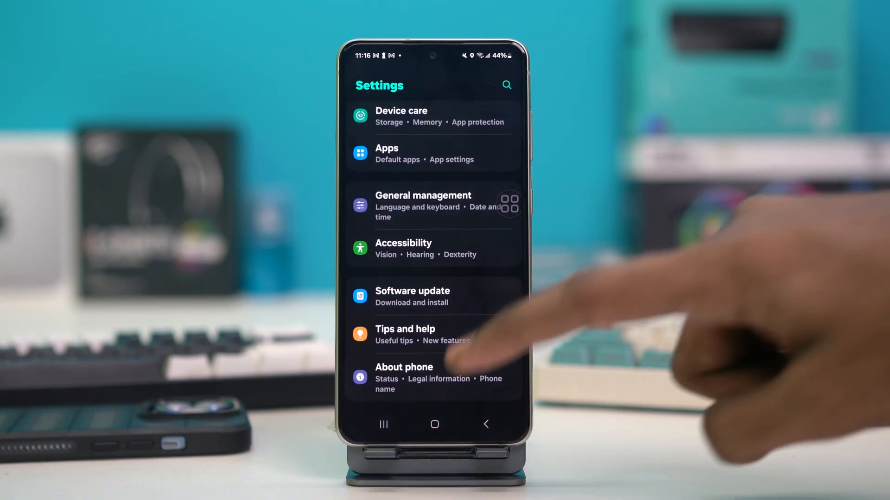
{"action": "left_click", "coordinate": [404, 367]}
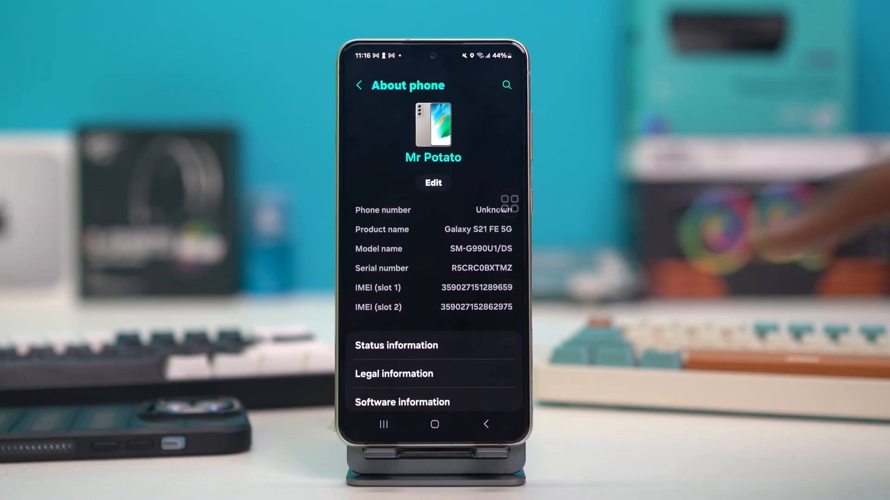
{"action": "scroll", "scroll_direction": "down", "scroll_amount": 3}
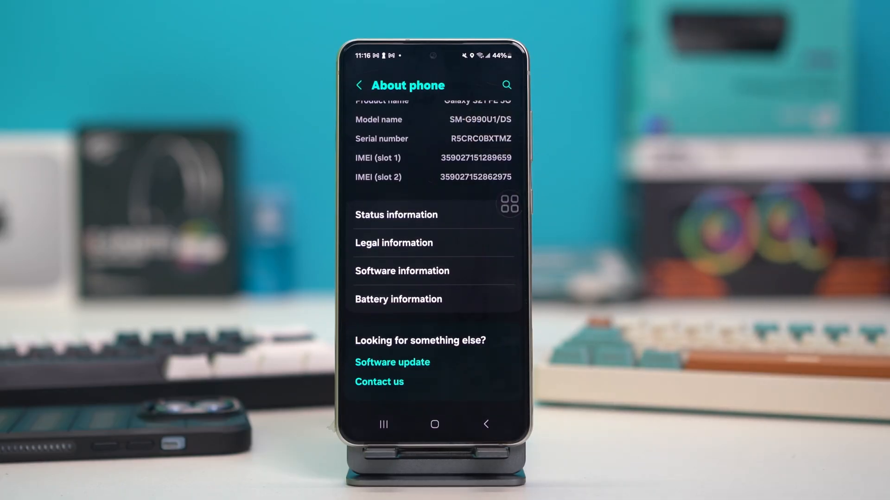
{"action": "left_click", "coordinate": [401, 271]}
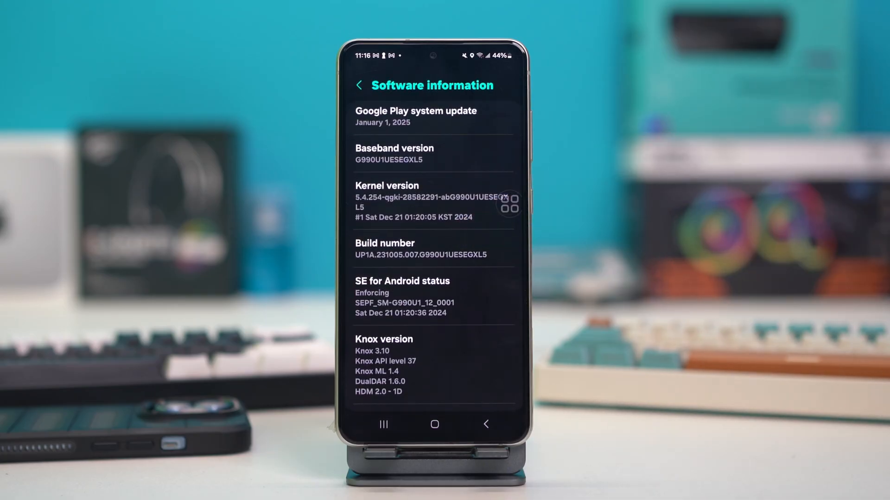
- Tap Build number repeatedly and confirm the PIN to unlock Developer options
{"action": "left_click", "coordinate": [407, 249]}
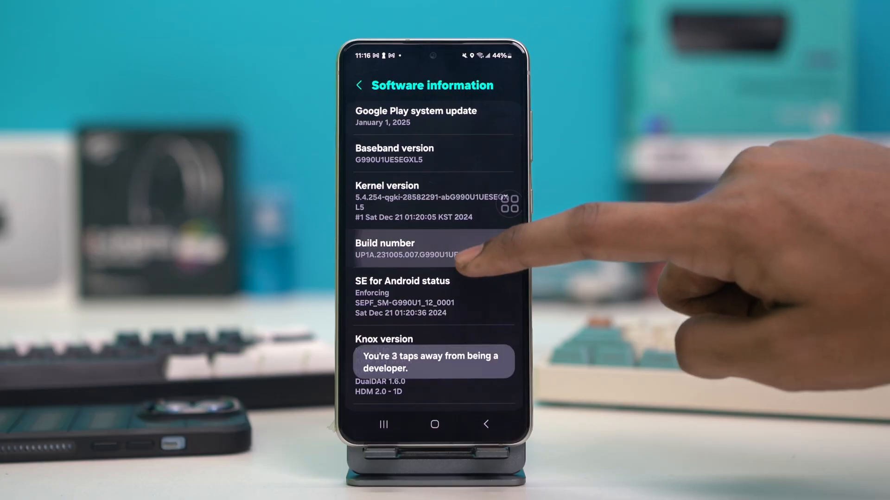
{"action": "left_click", "coordinate": [406, 249]}
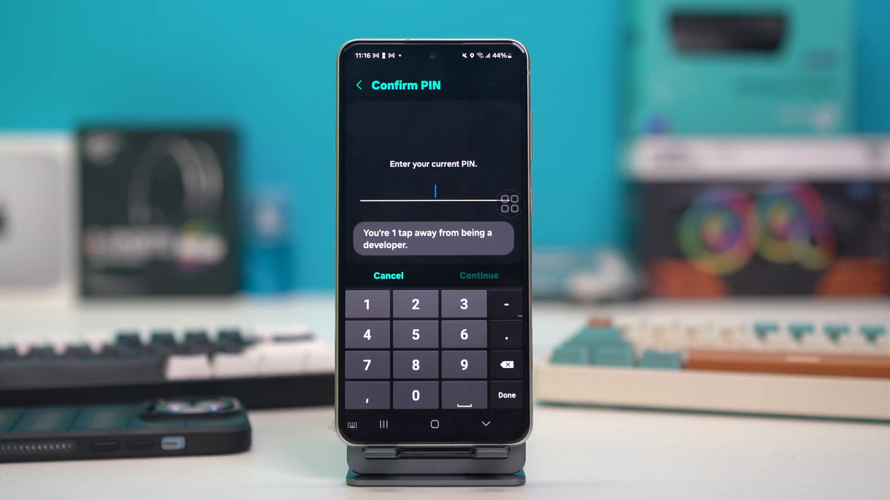
{"action": "left_click", "coordinate": [415, 395]}
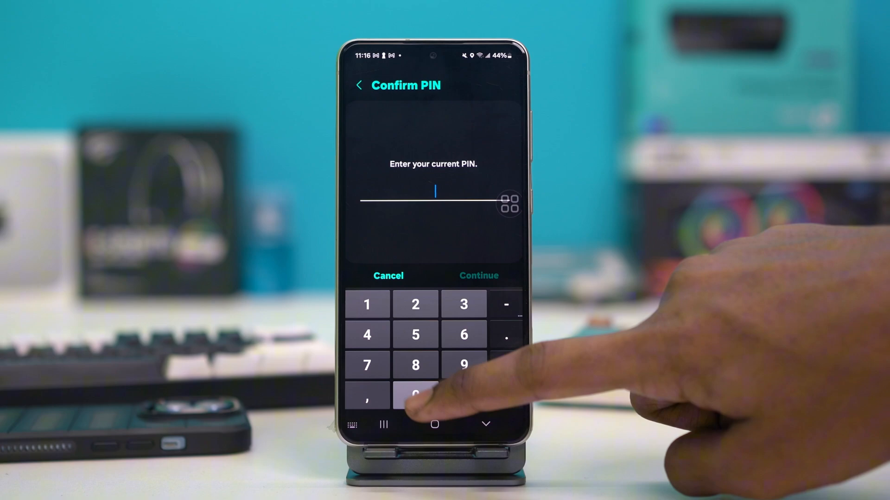
{"action": "left_click", "coordinate": [415, 395]}
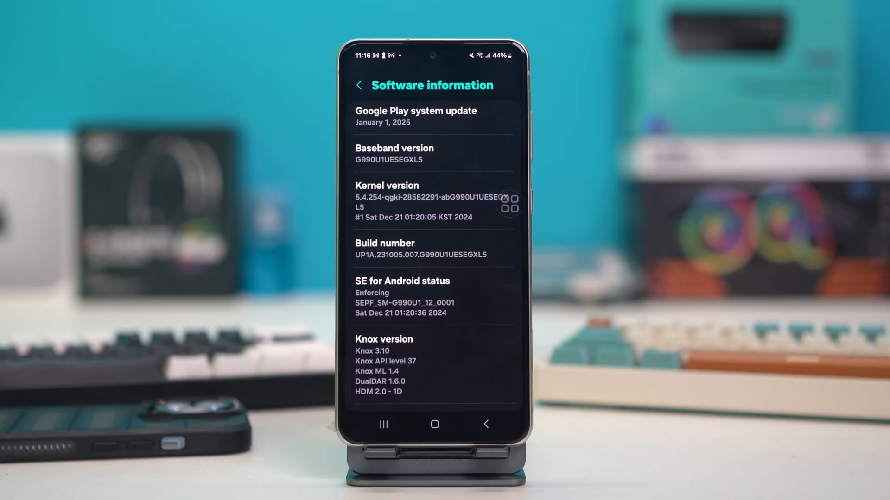
- Set Bluetooth HCI snoop log to Enabled in Developer options and return home
{"action": "left_click", "coordinate": [359, 85]}
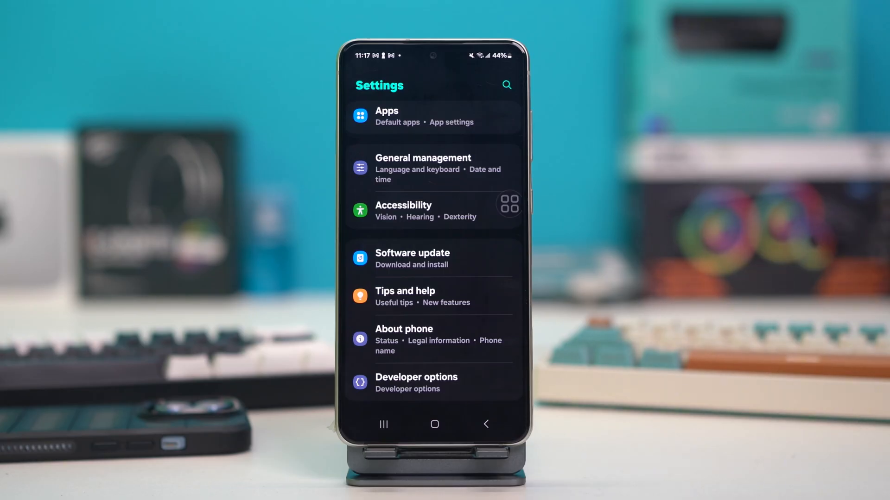
{"action": "left_click", "coordinate": [404, 337]}
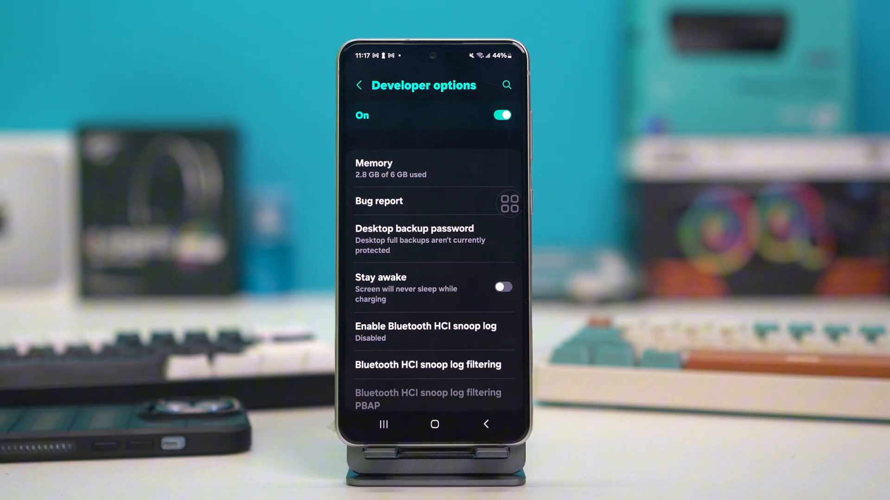
{"action": "scroll", "scroll_direction": "down", "scroll_amount": 3}
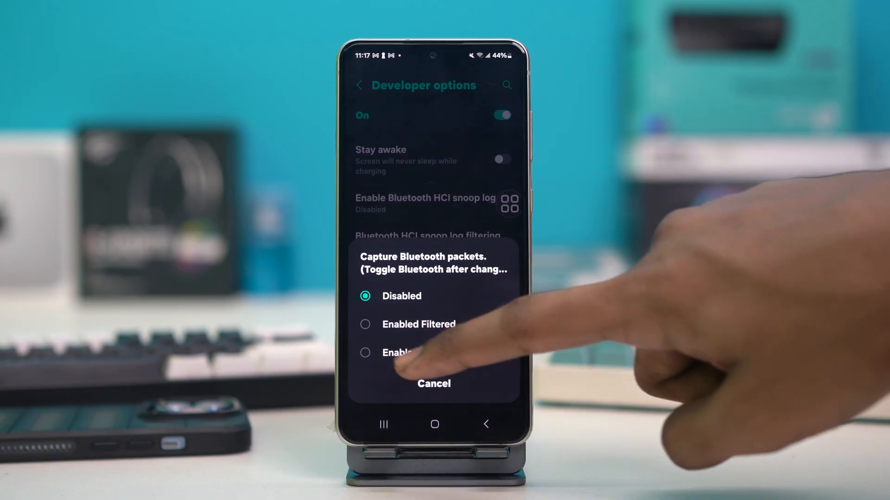
{"action": "left_click", "coordinate": [397, 352]}
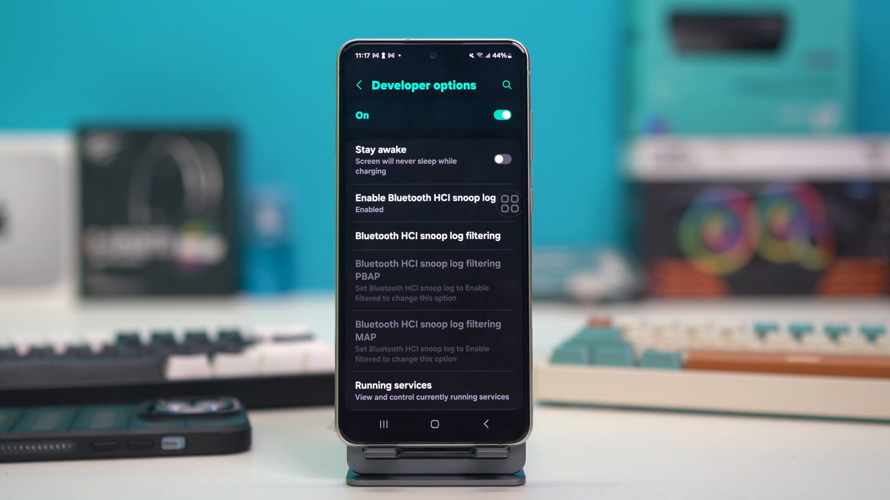
{"action": "left_click", "coordinate": [485, 424]}
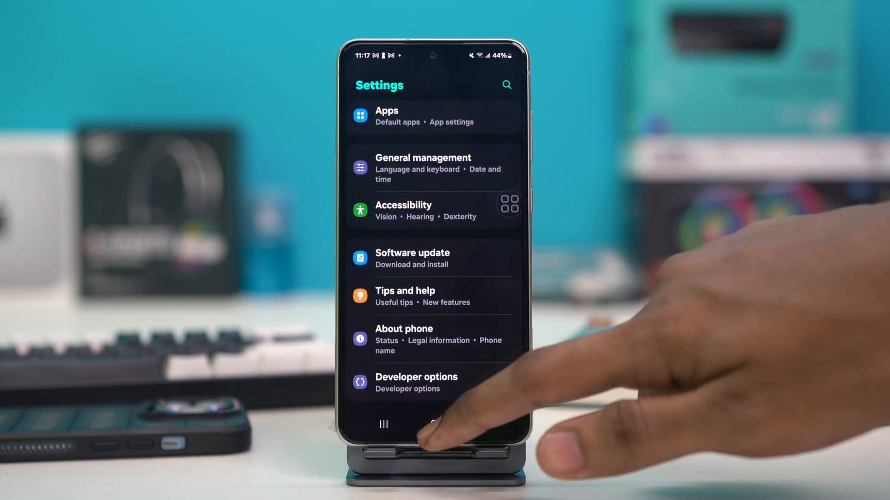
{"action": "left_click", "coordinate": [433, 424]}
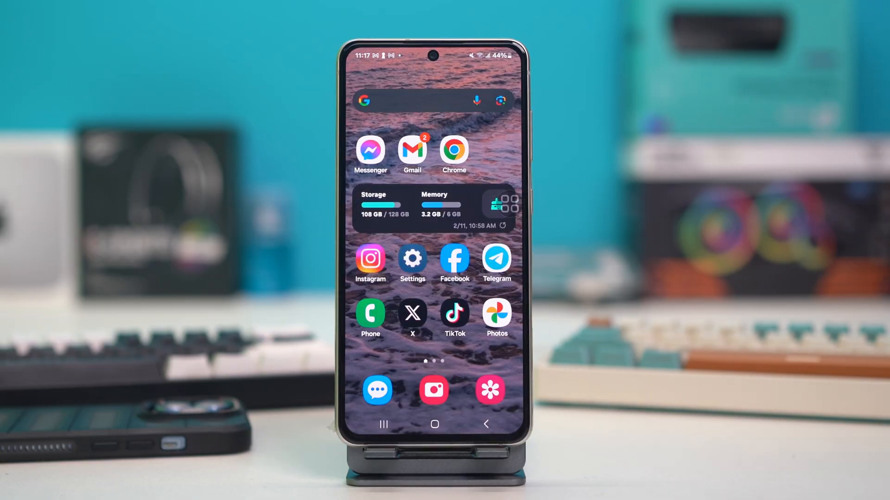
- Search 'blue' in Apps with no results, clear it, and bring up Filter and sort
{"action": "left_click", "coordinate": [413, 258]}
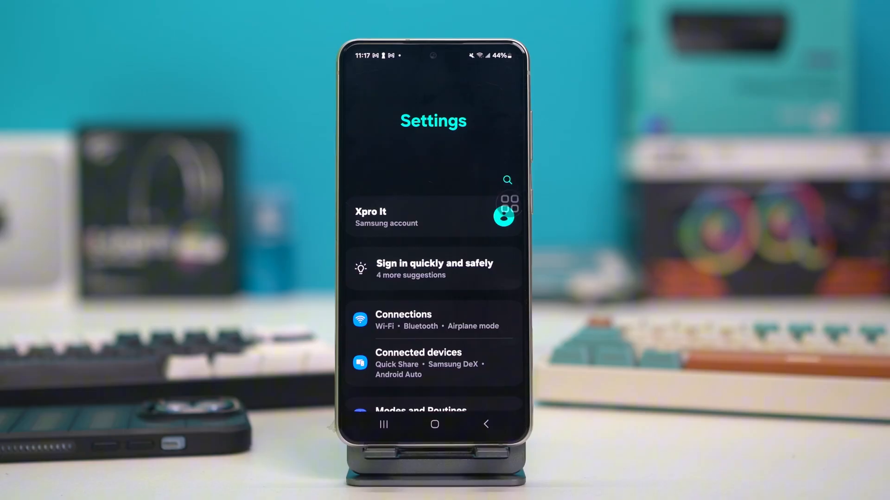
{"action": "scroll", "scroll_direction": "down", "scroll_amount": 3}
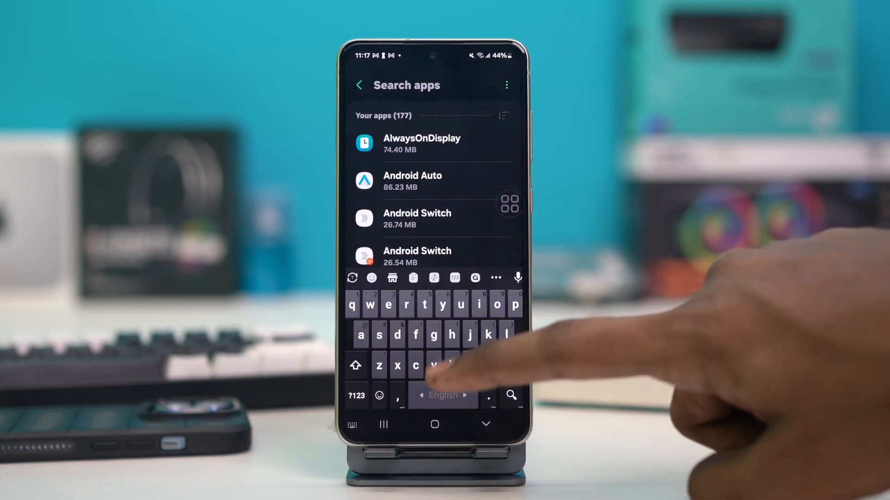
{"action": "type", "text": "blue"}
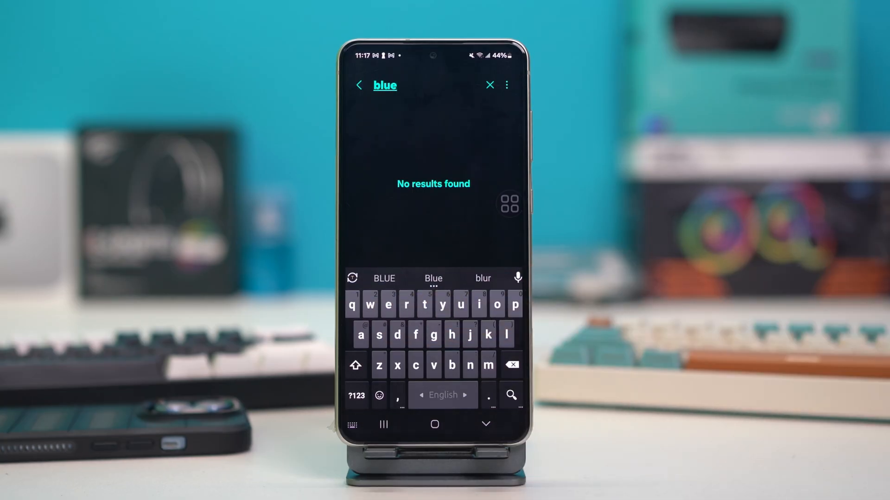
{"action": "left_click", "coordinate": [489, 85]}
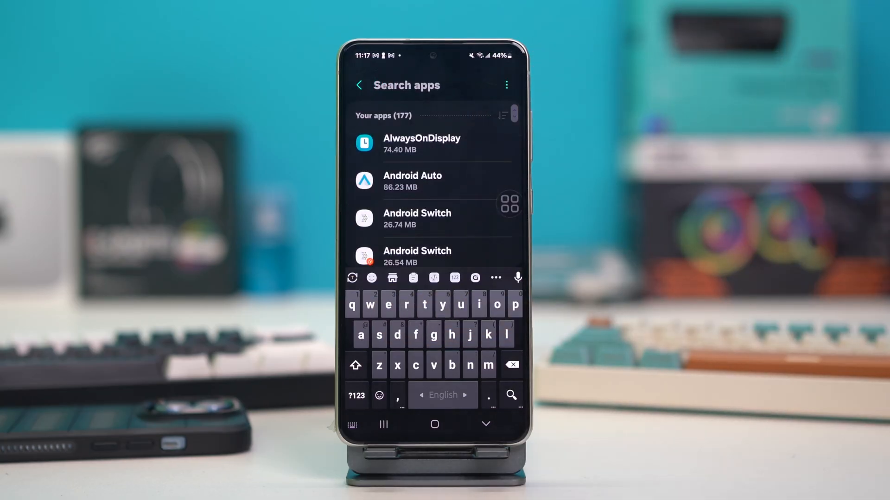
{"action": "left_click", "coordinate": [502, 115]}
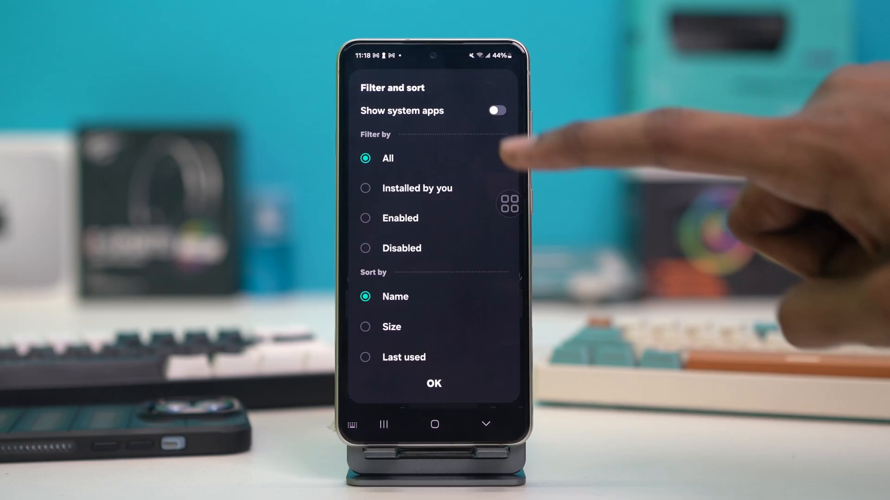
- Show system apps, search 'blue', and view the Bluetooth app's storage details
{"action": "left_click", "coordinate": [496, 110]}
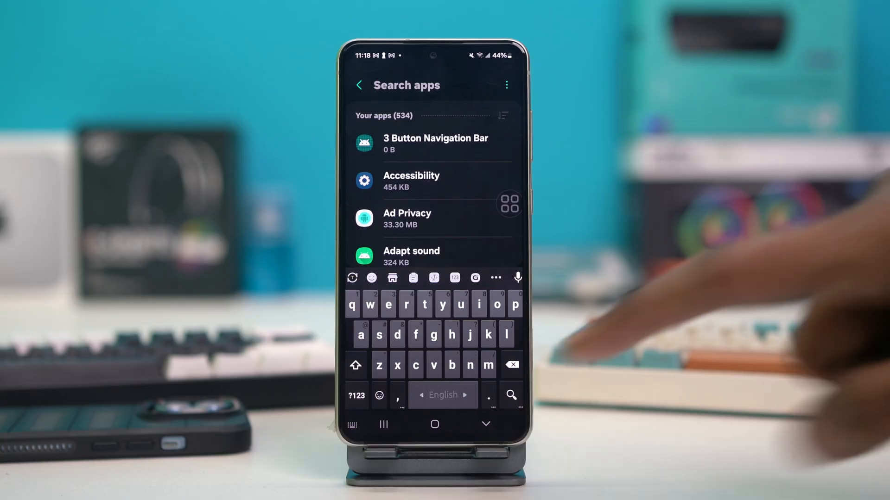
{"action": "type", "text": "blu"}
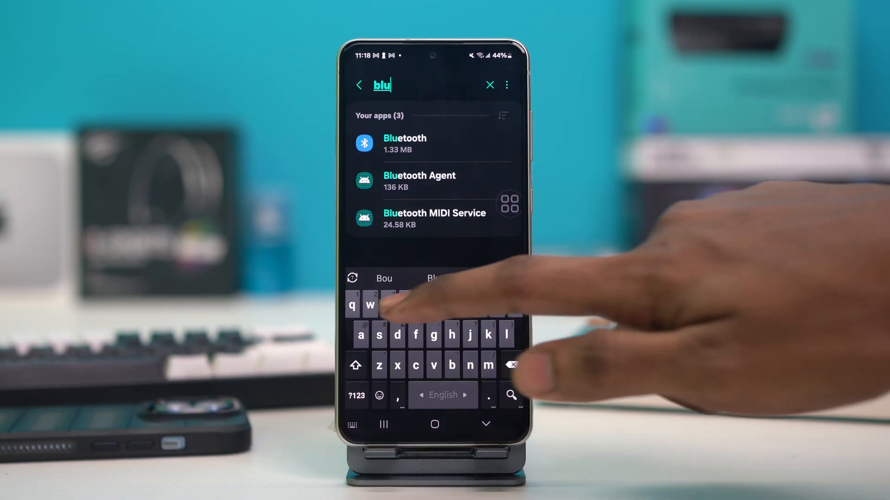
{"action": "type", "text": "e"}
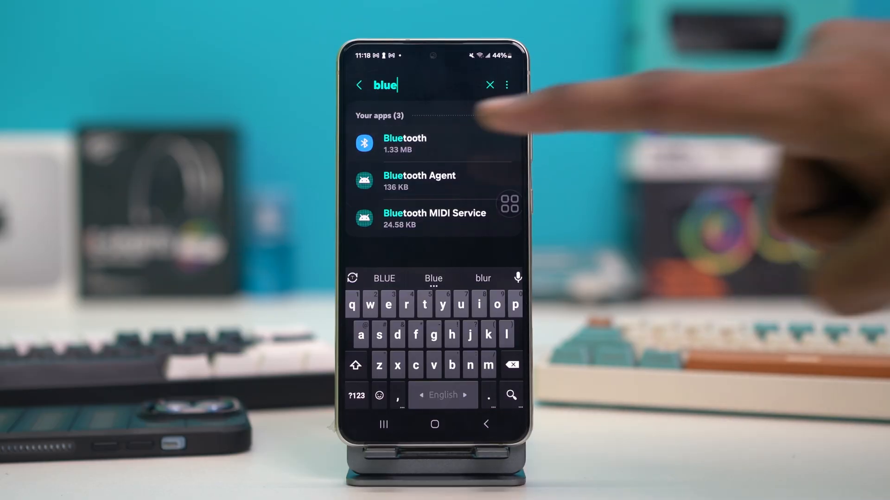
{"action": "left_click", "coordinate": [405, 144]}
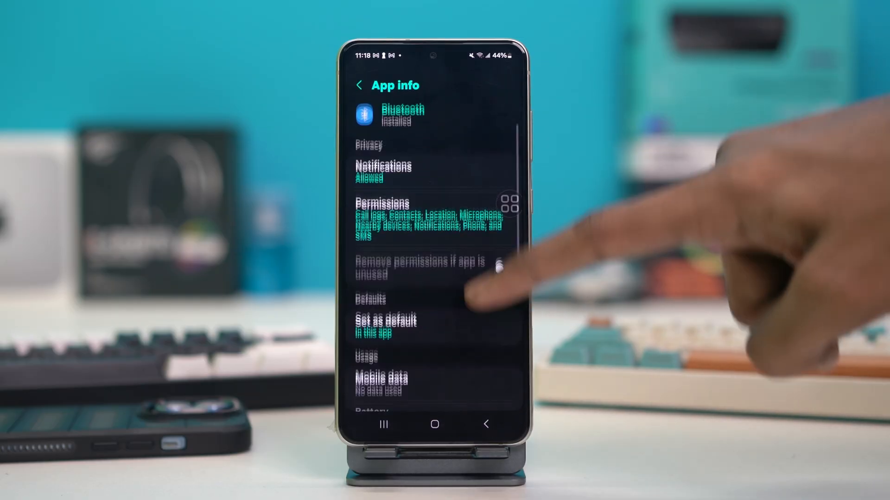
{"action": "scroll", "scroll_direction": "down", "scroll_amount": 3}
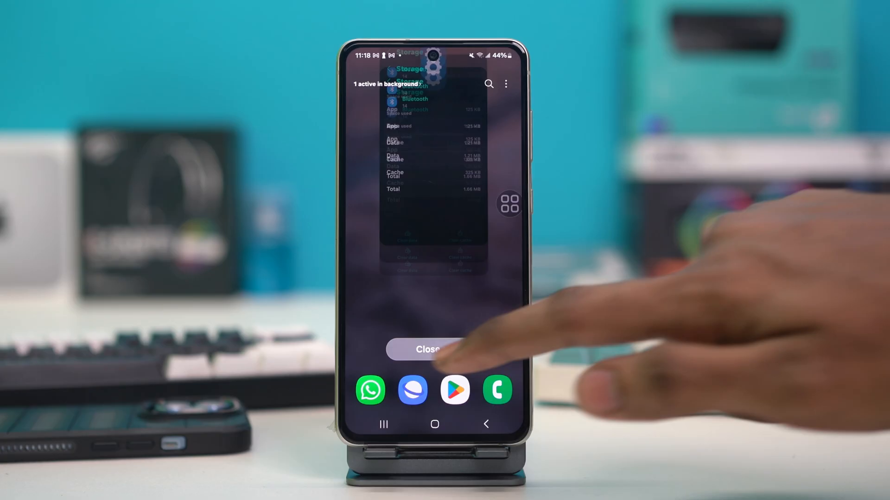
- Close all recent apps, visit Software update, and close all recents again
{"action": "left_click", "coordinate": [434, 349]}
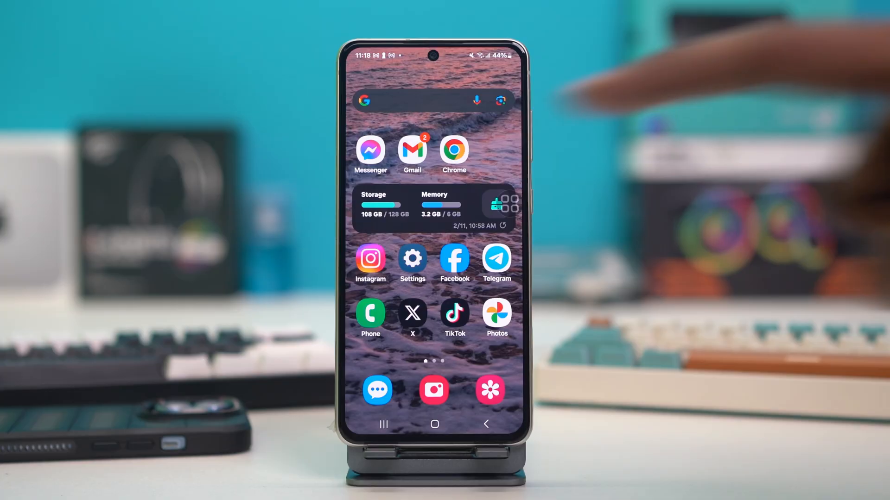
{"action": "left_click", "coordinate": [412, 259]}
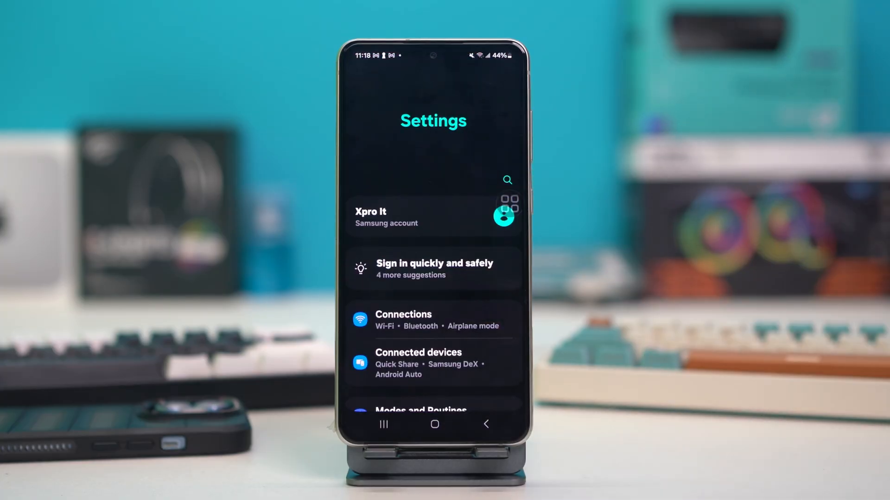
{"action": "scroll", "scroll_direction": "down", "scroll_amount": 3}
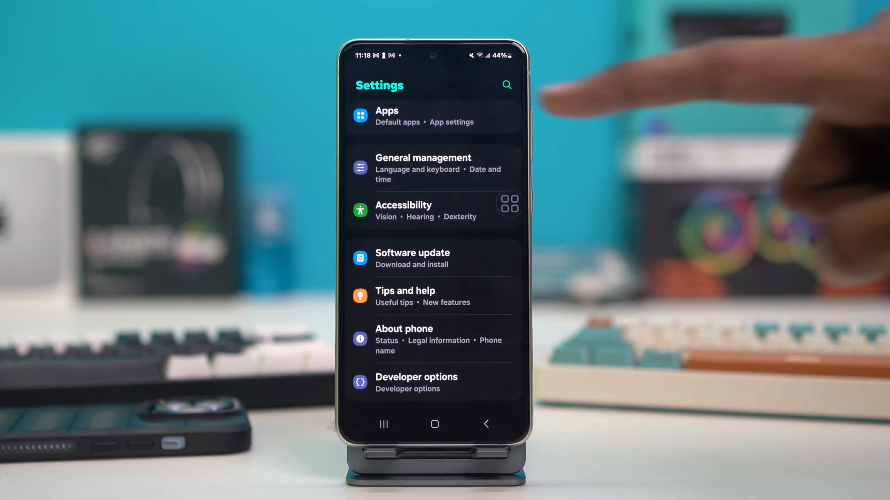
{"action": "left_click", "coordinate": [412, 258]}
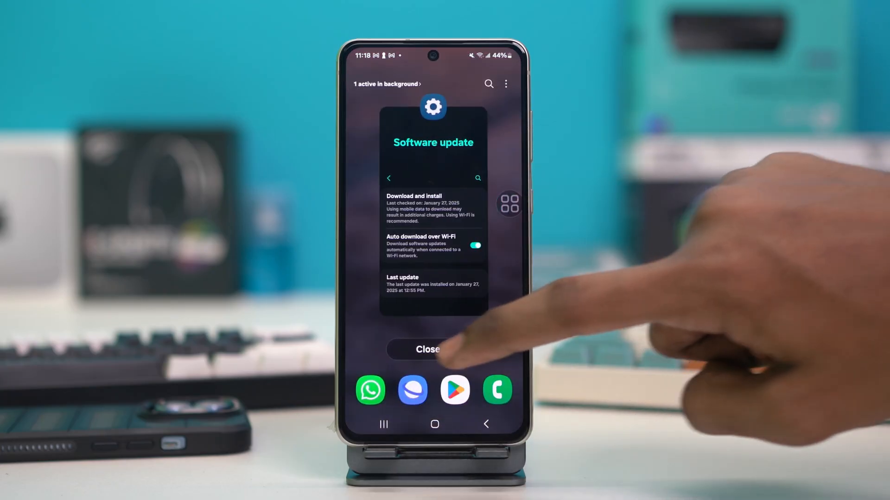
{"action": "left_click", "coordinate": [428, 349]}
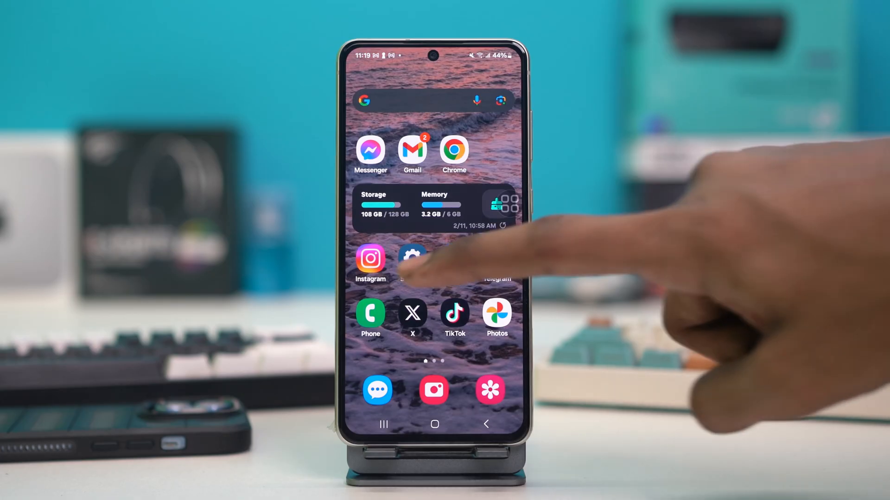
- Reset Wi-Fi and Bluetooth settings via General management > Reset and confirm
{"action": "left_click", "coordinate": [412, 258]}
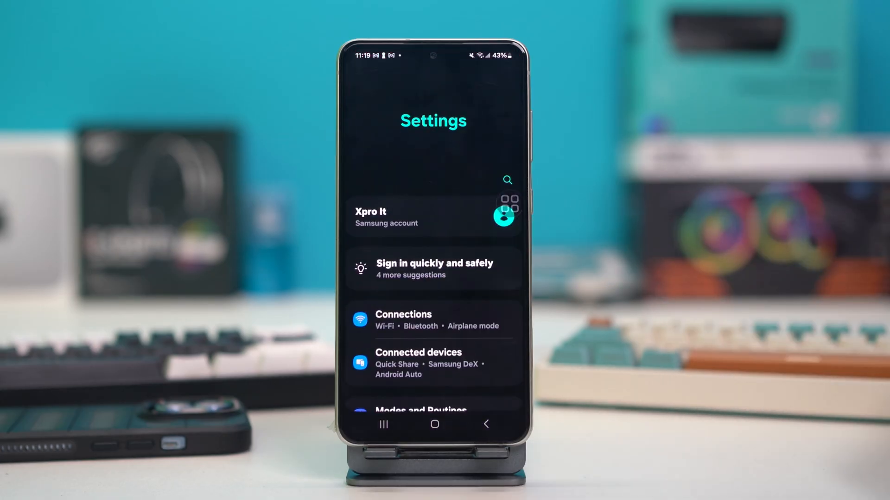
{"action": "scroll", "scroll_direction": "down", "scroll_amount": 3}
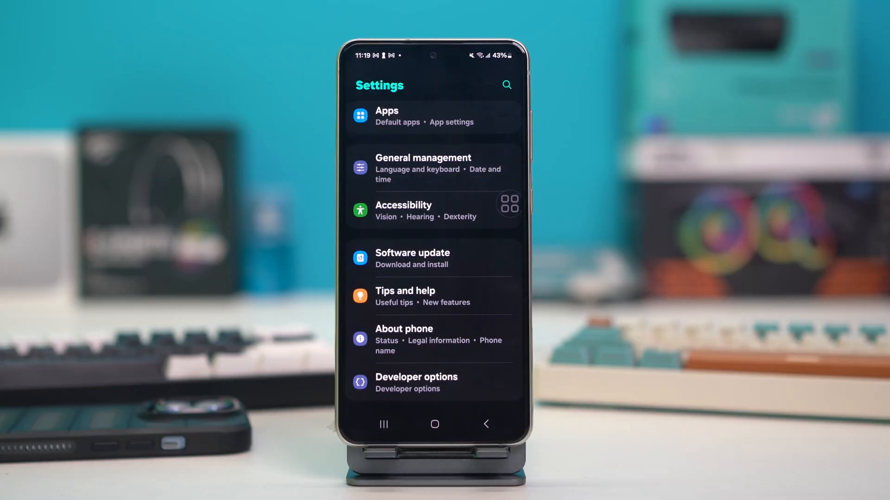
{"action": "left_click", "coordinate": [423, 168]}
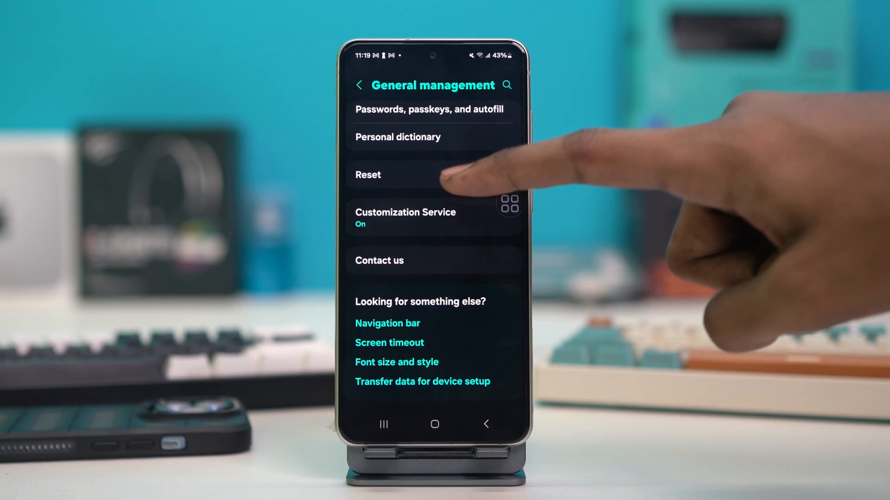
{"action": "left_click", "coordinate": [368, 174]}
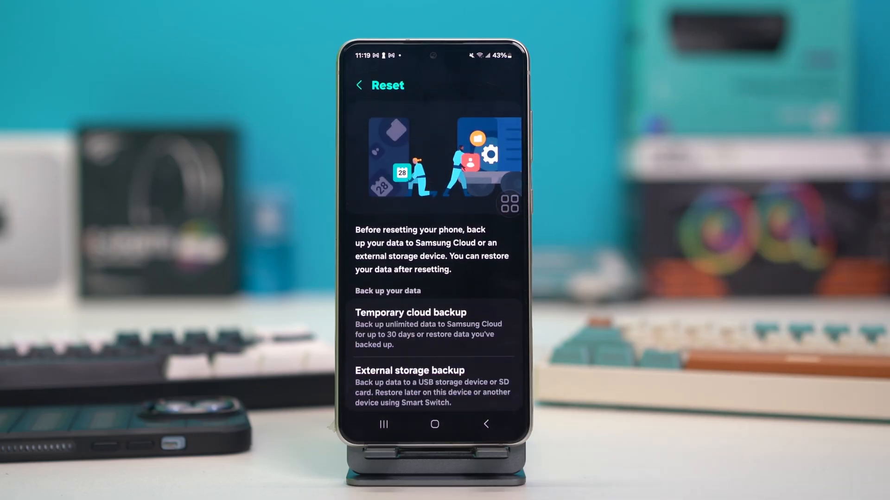
{"action": "scroll", "scroll_direction": "down", "scroll_amount": 3}
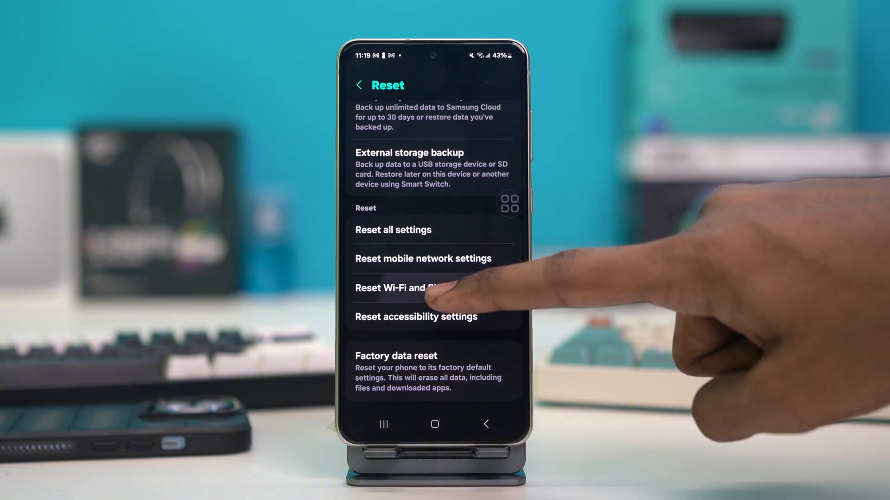
{"action": "left_click", "coordinate": [409, 288]}
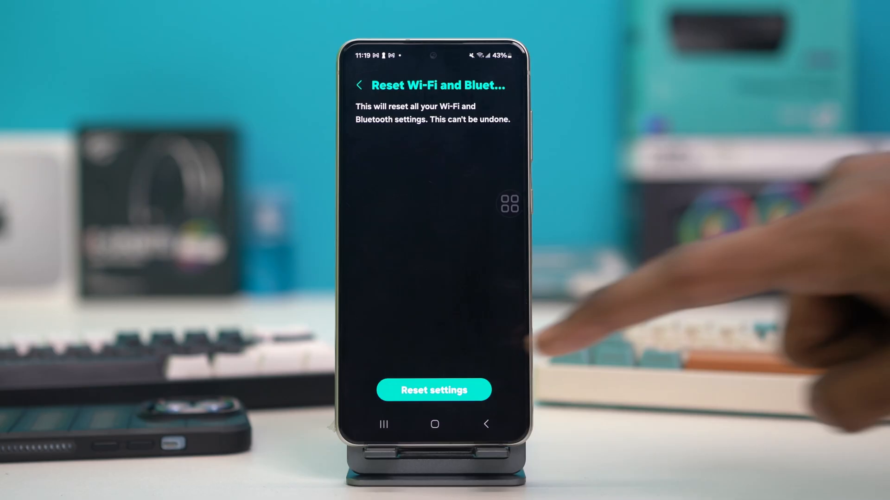
{"action": "left_click", "coordinate": [435, 424]}
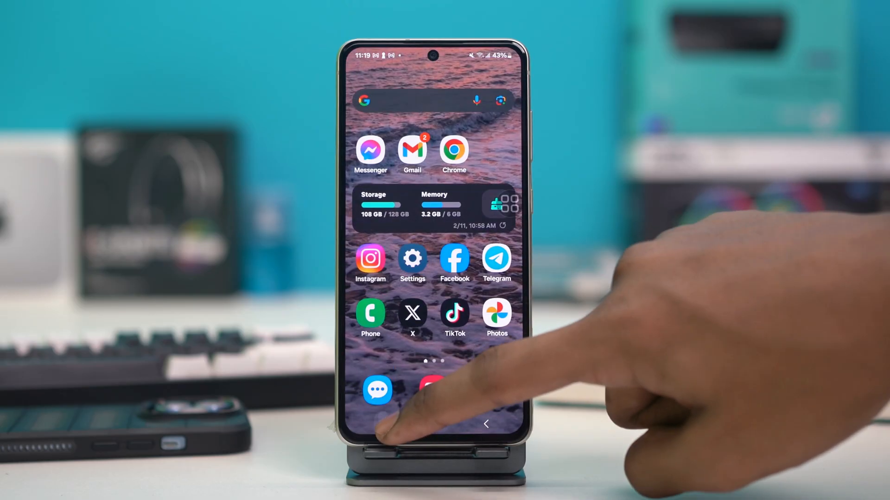